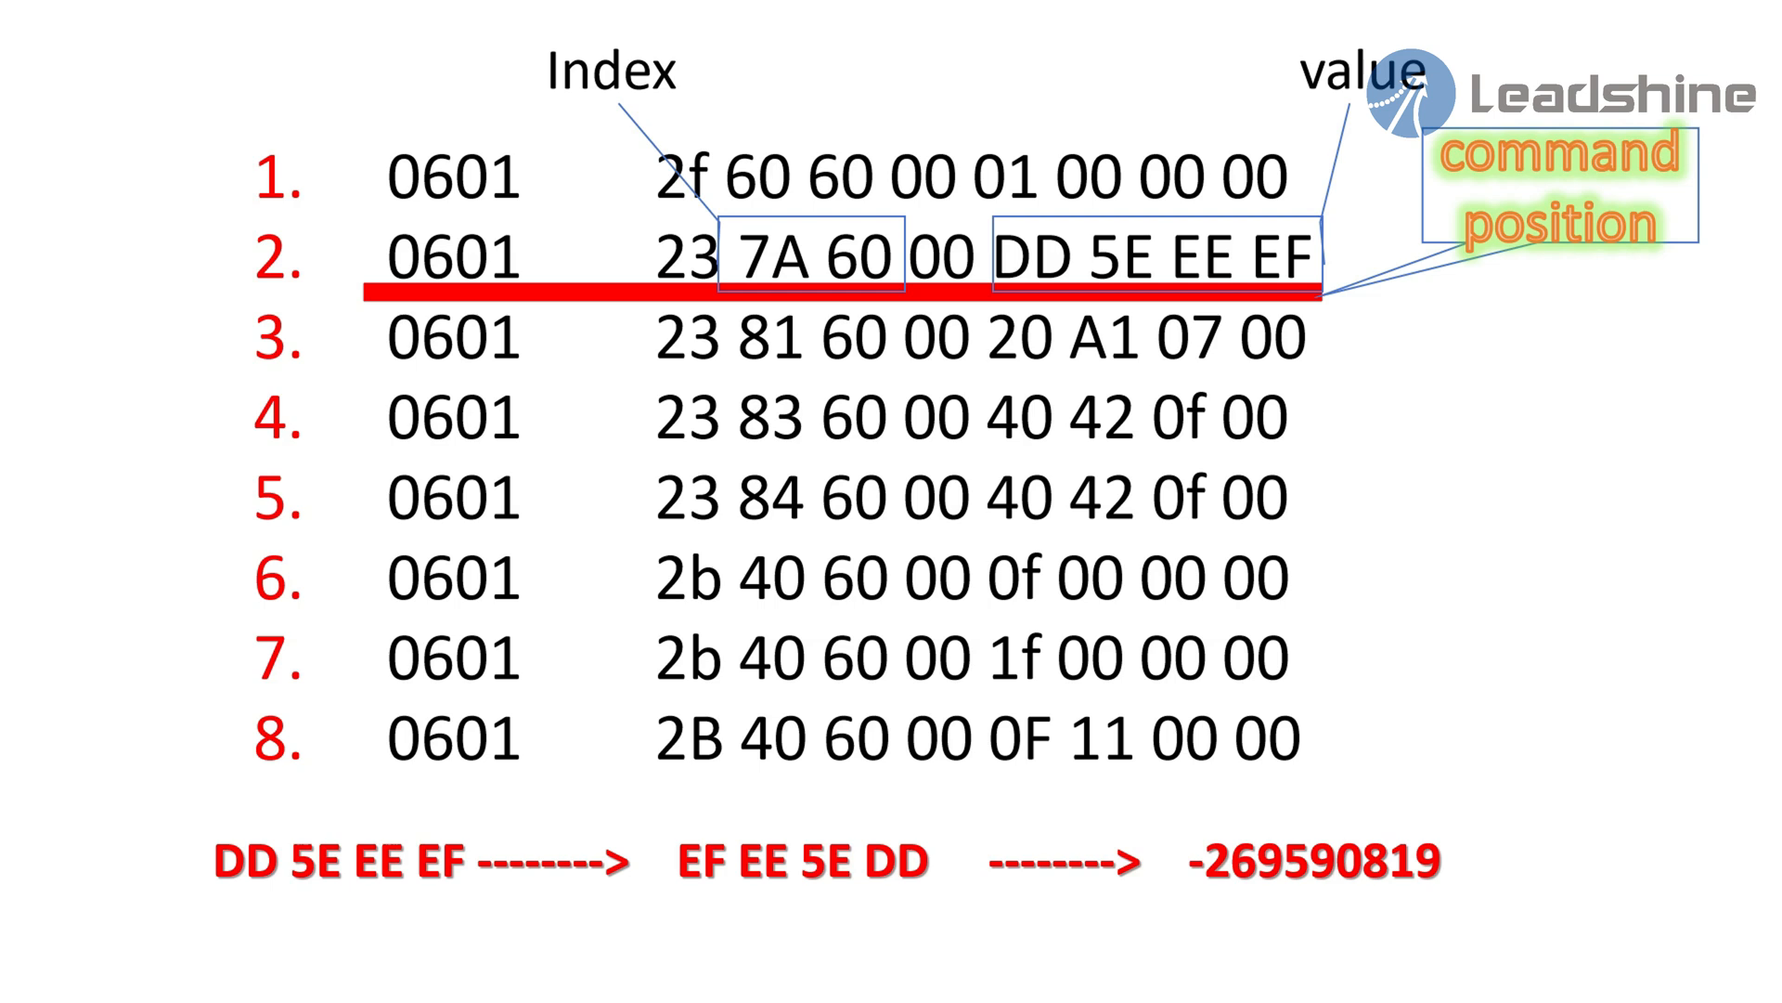
Leave the slideshow and open the Device menu in USB-CAN Tool V2.02
click(50, 46)
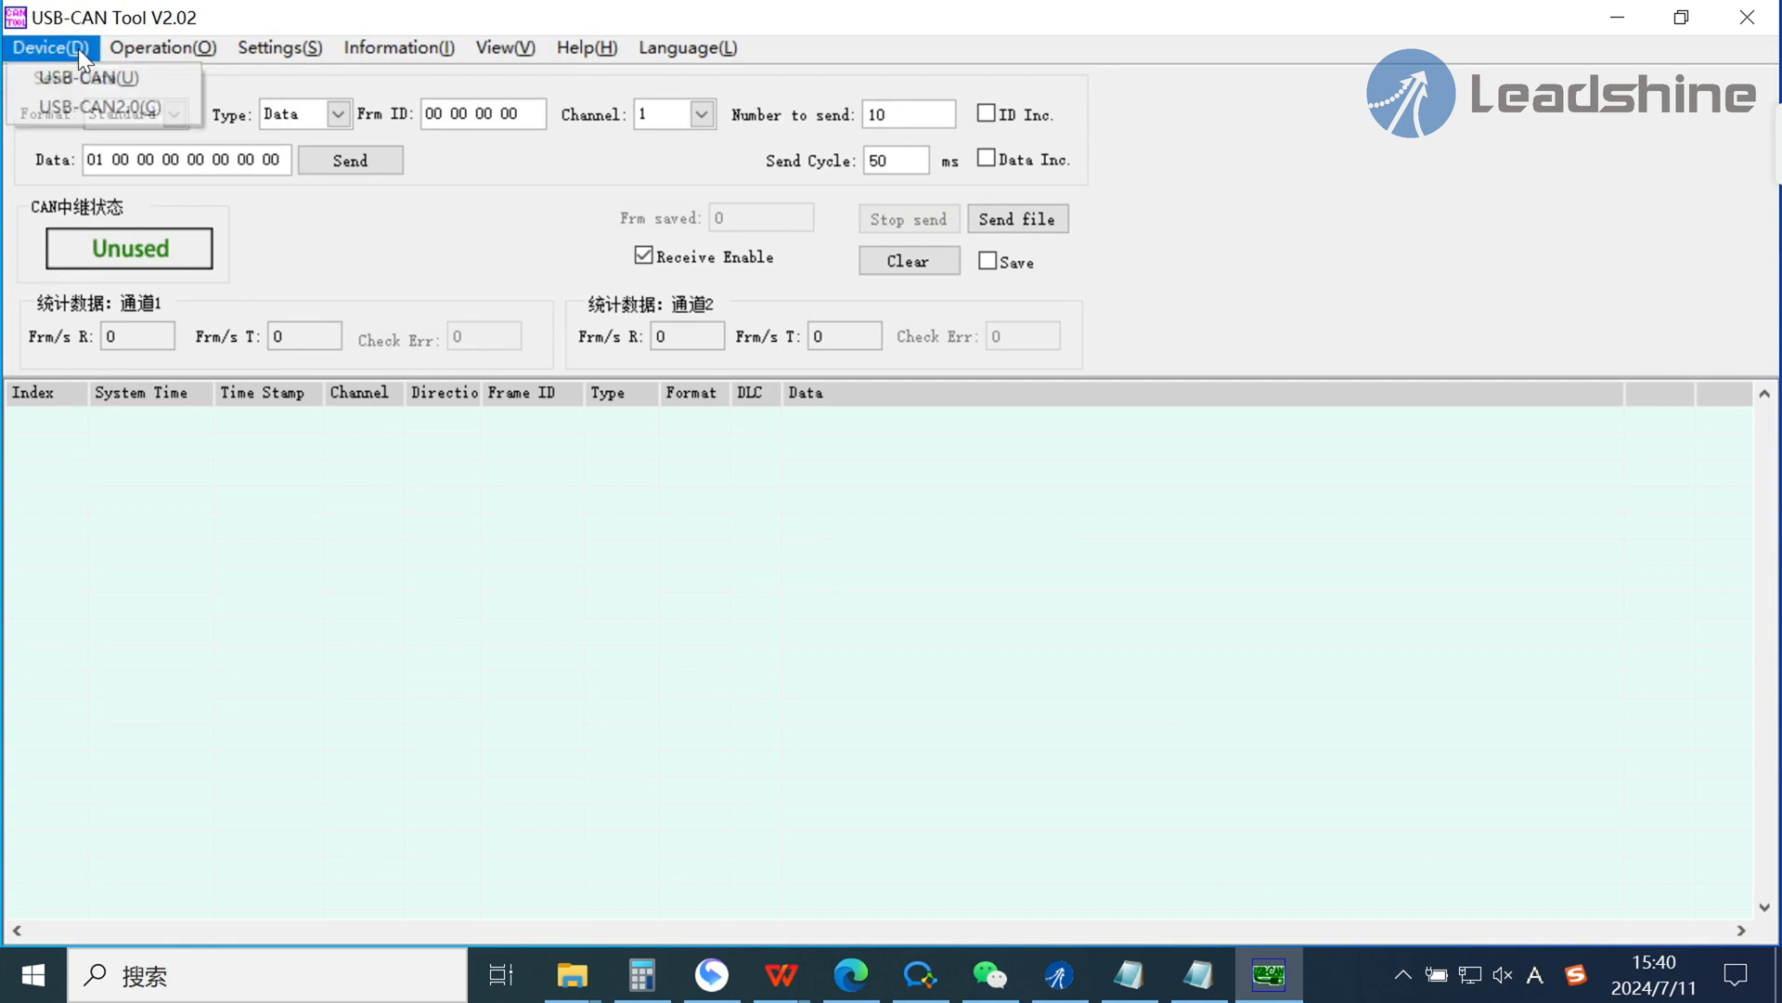
Open the USB-CAN2.0 adapter on channel 1 at 250k bps
click(102, 106)
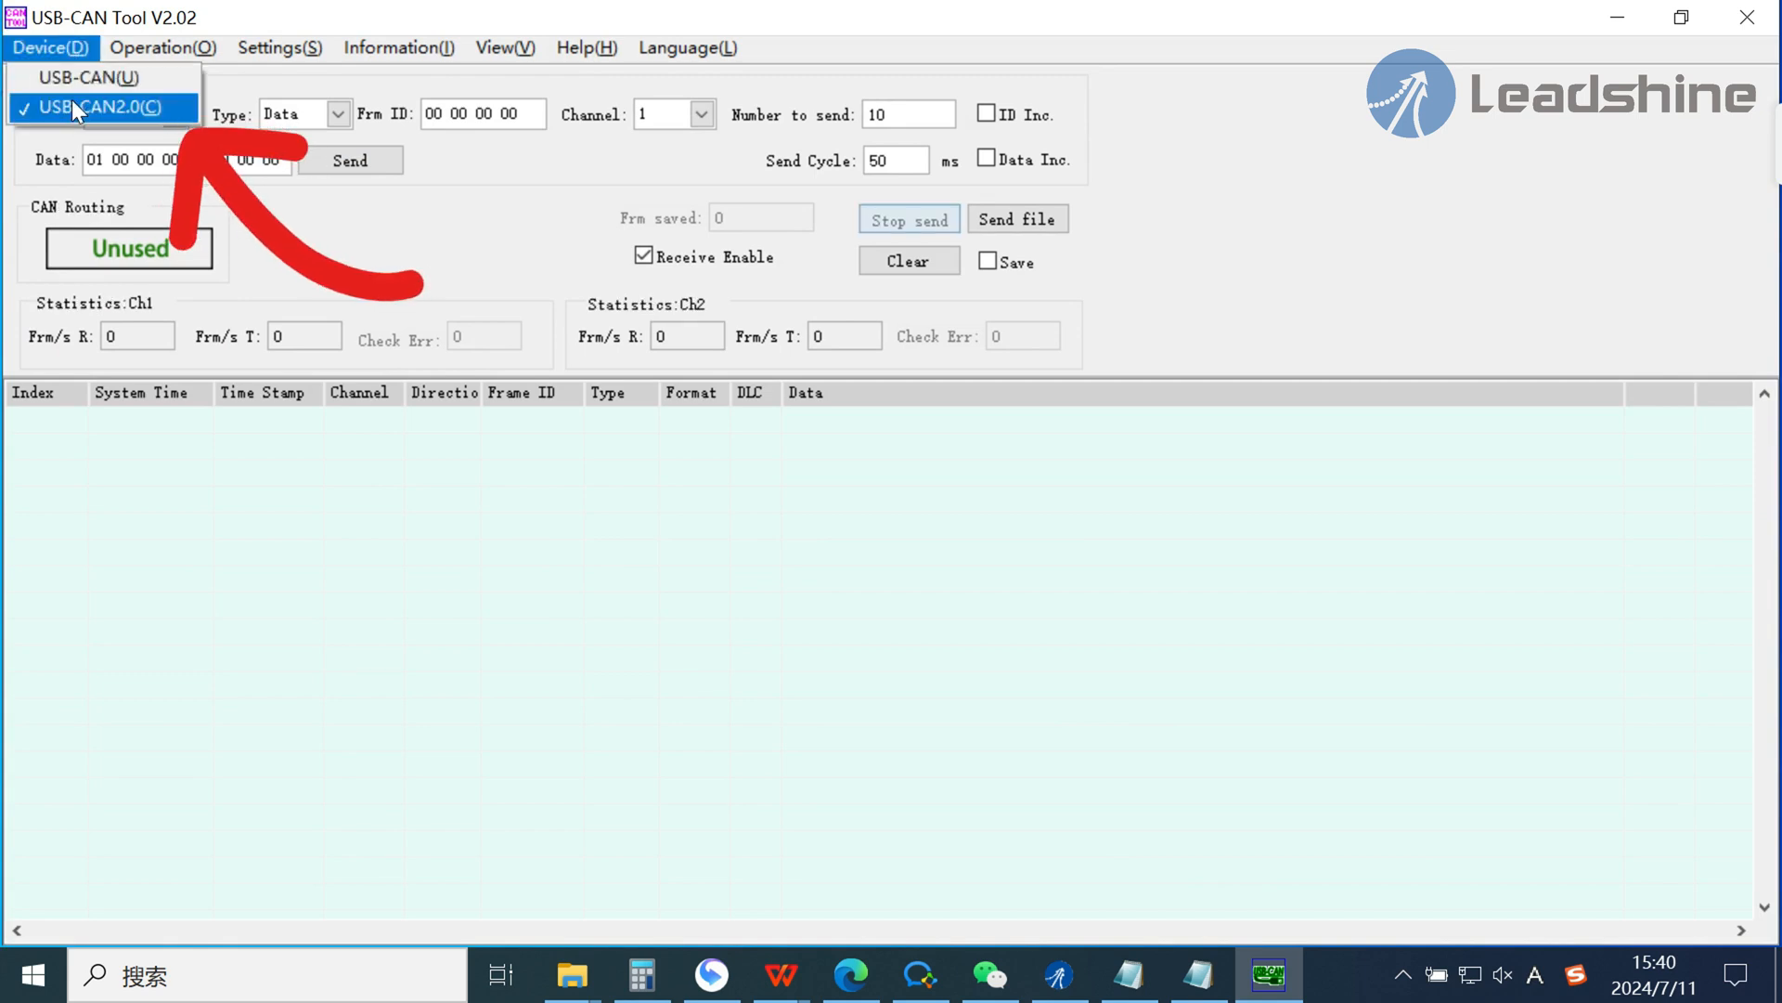
click(161, 47)
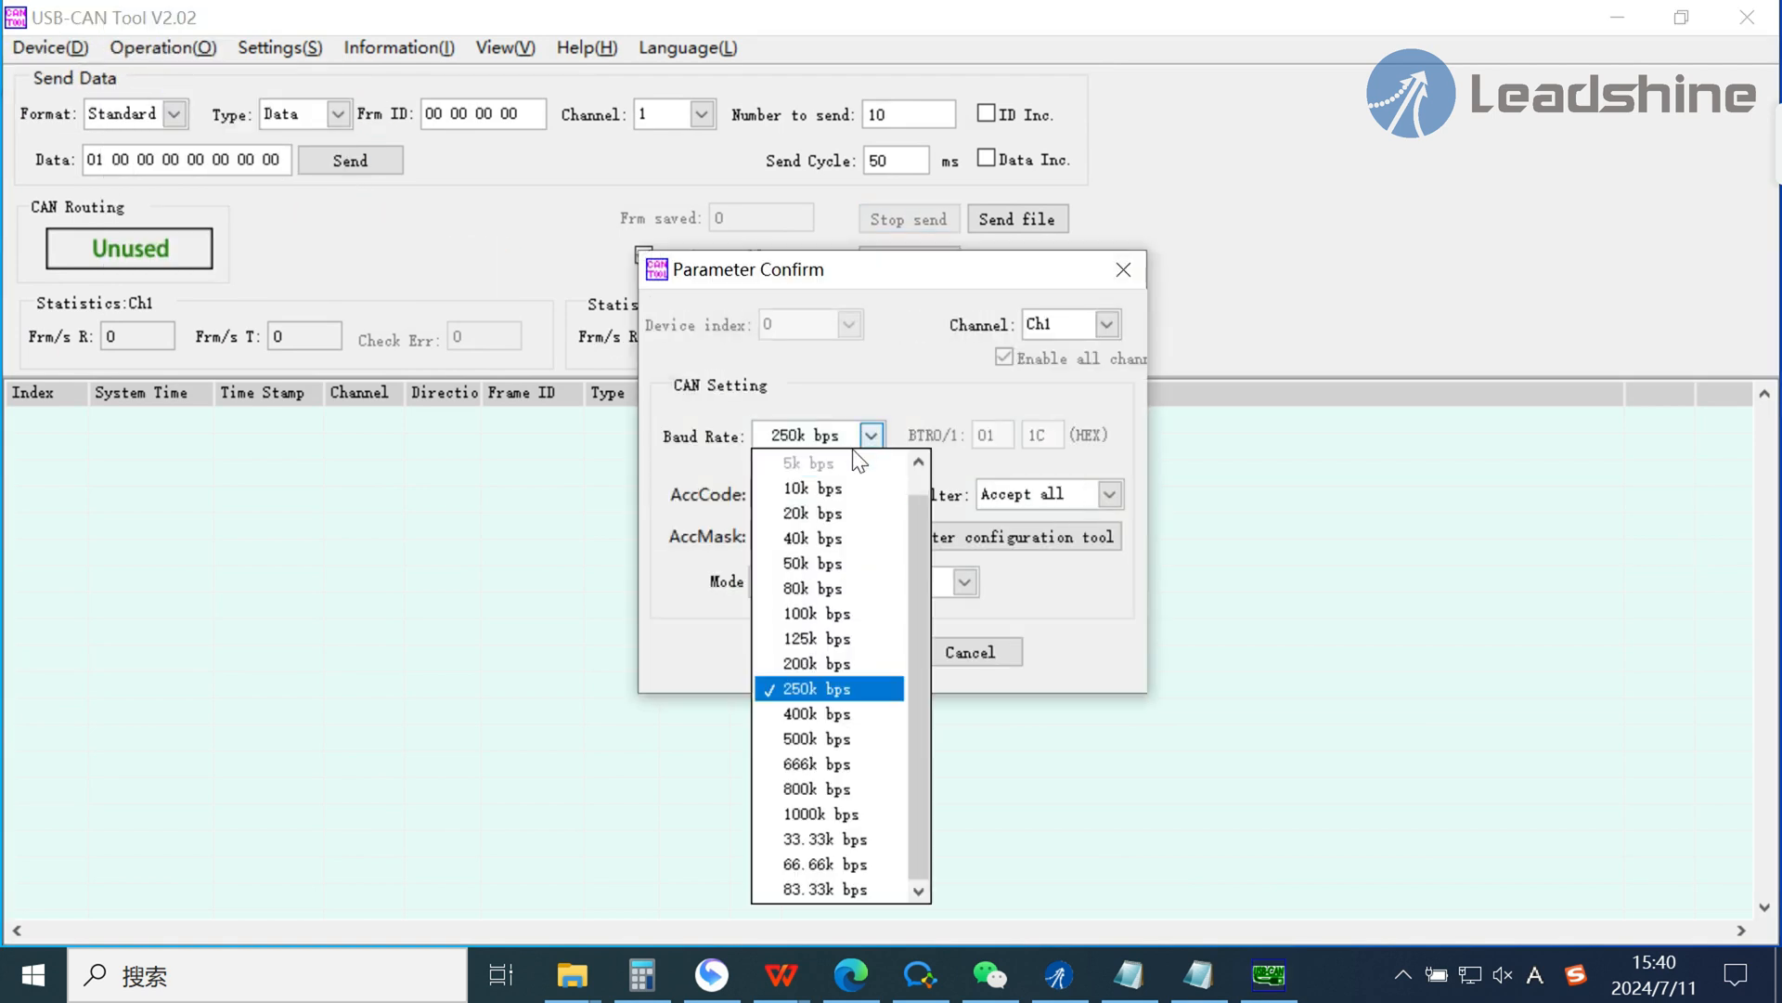
click(819, 688)
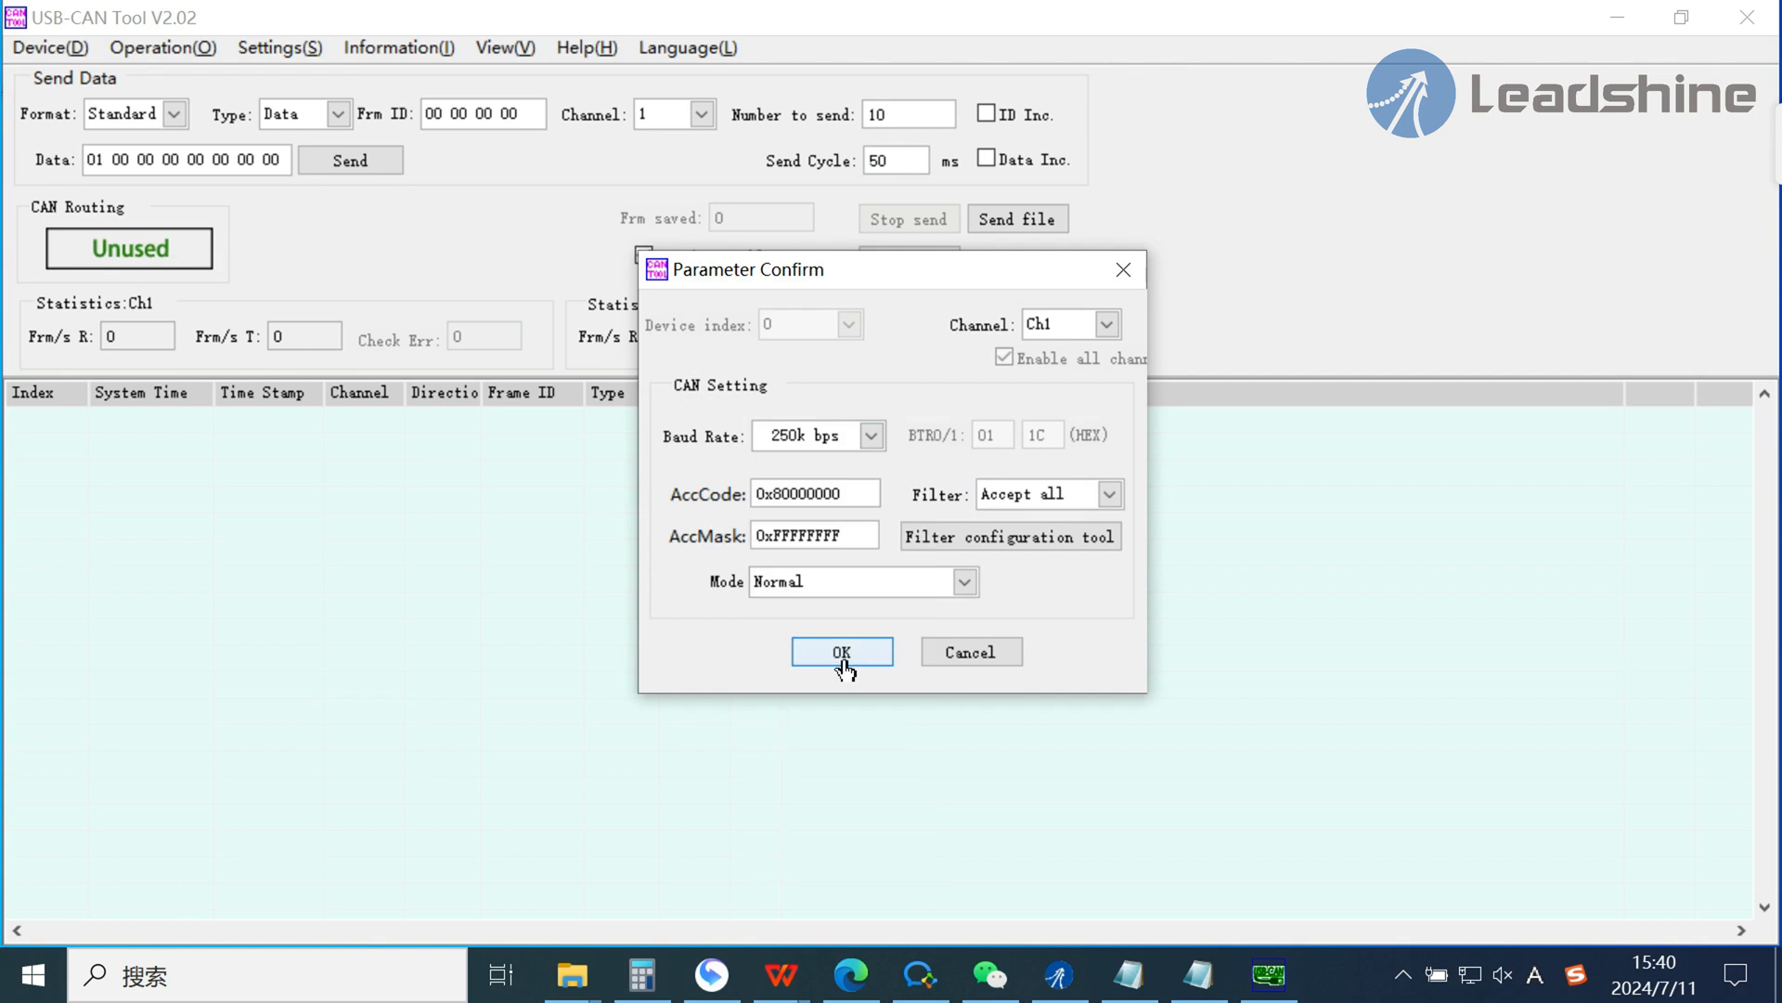
click(841, 652)
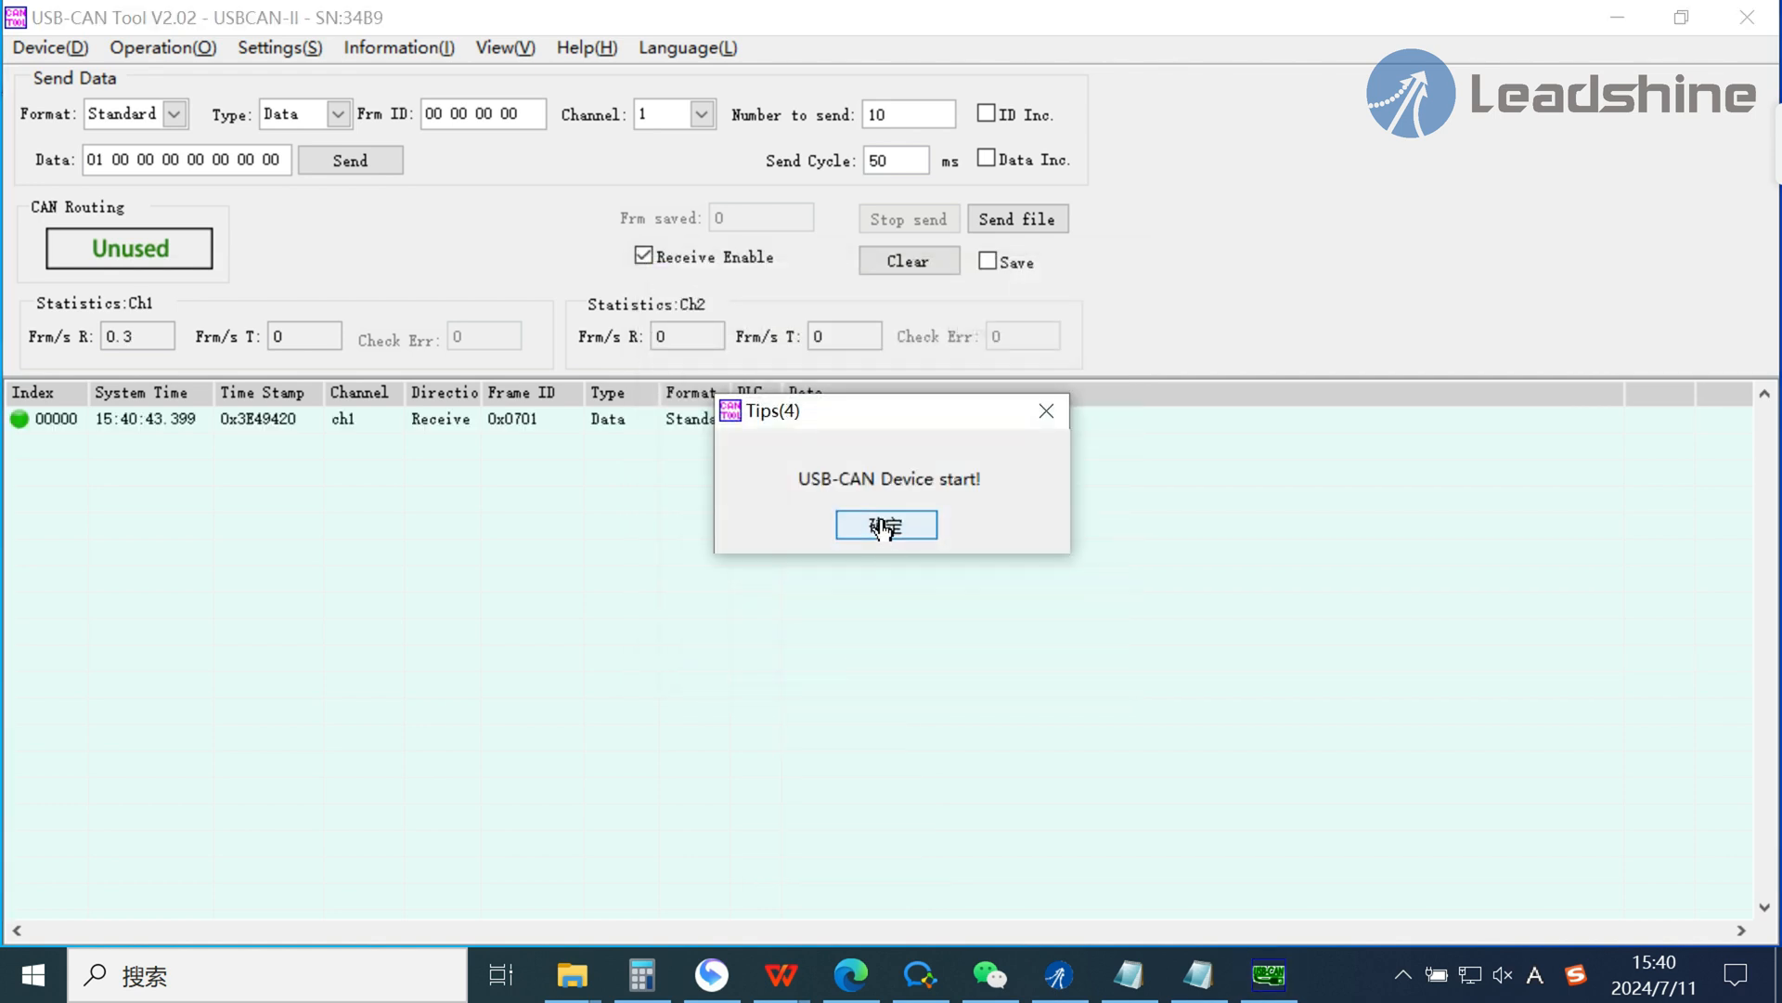
click(885, 523)
text(1)
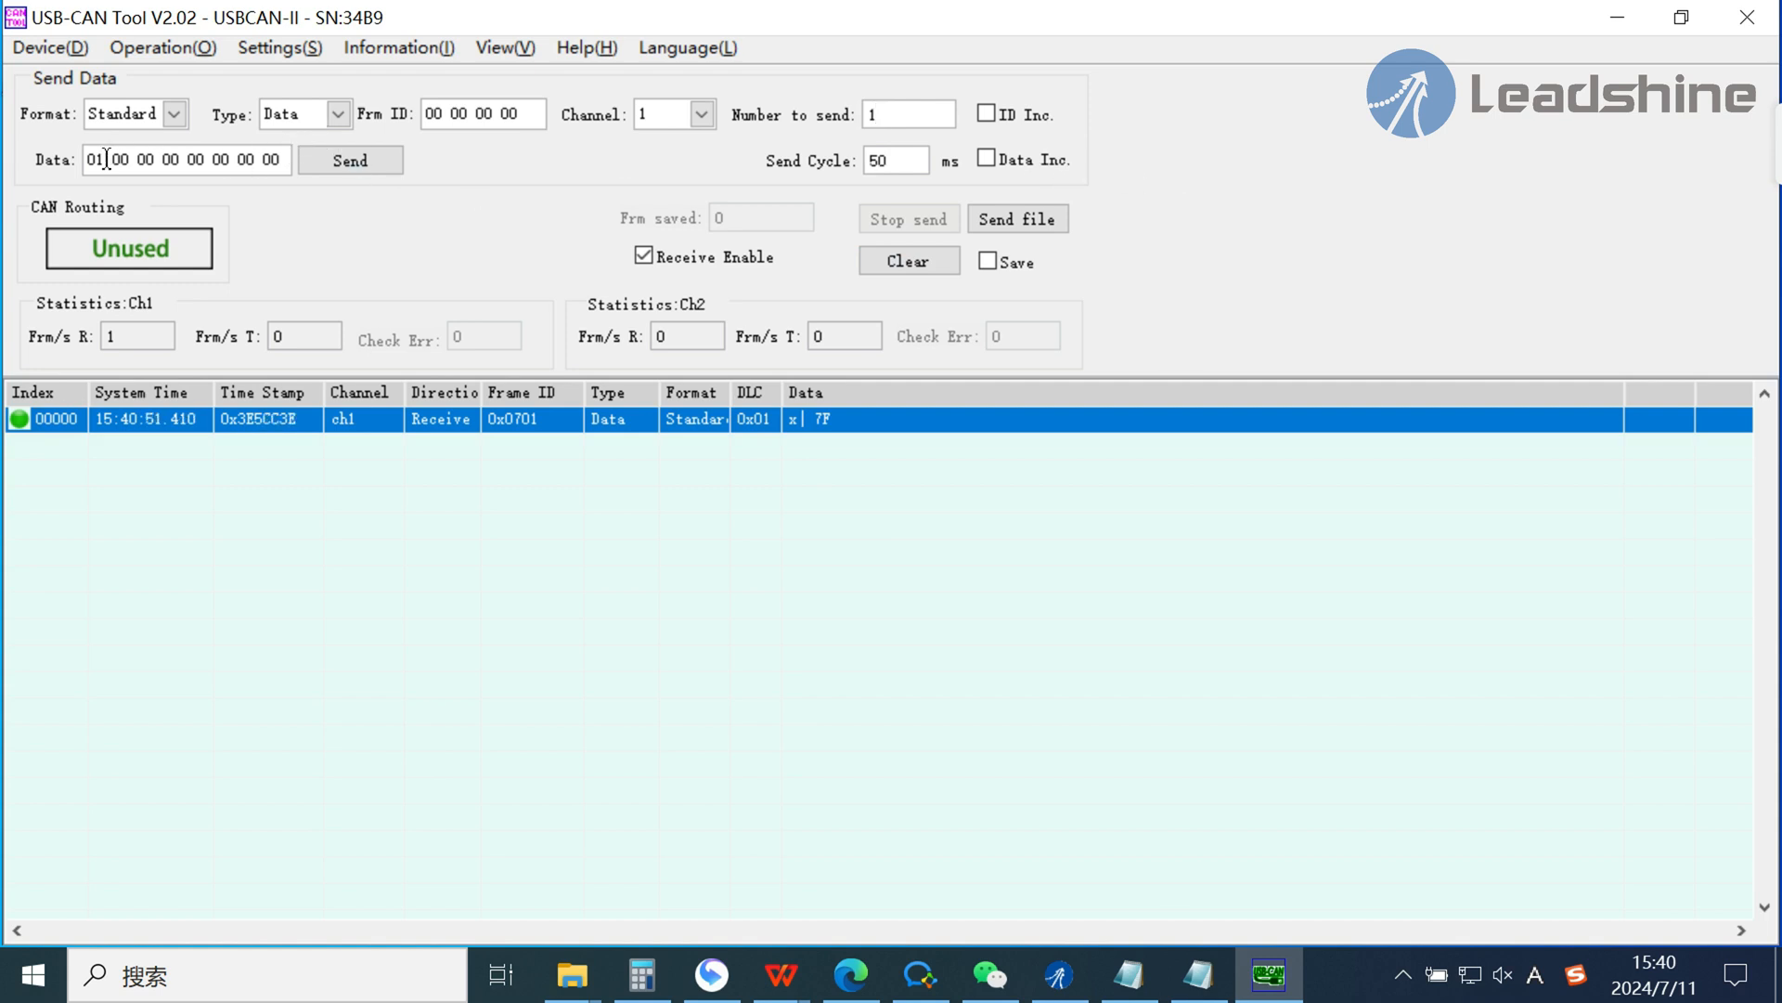
double_click(94, 159)
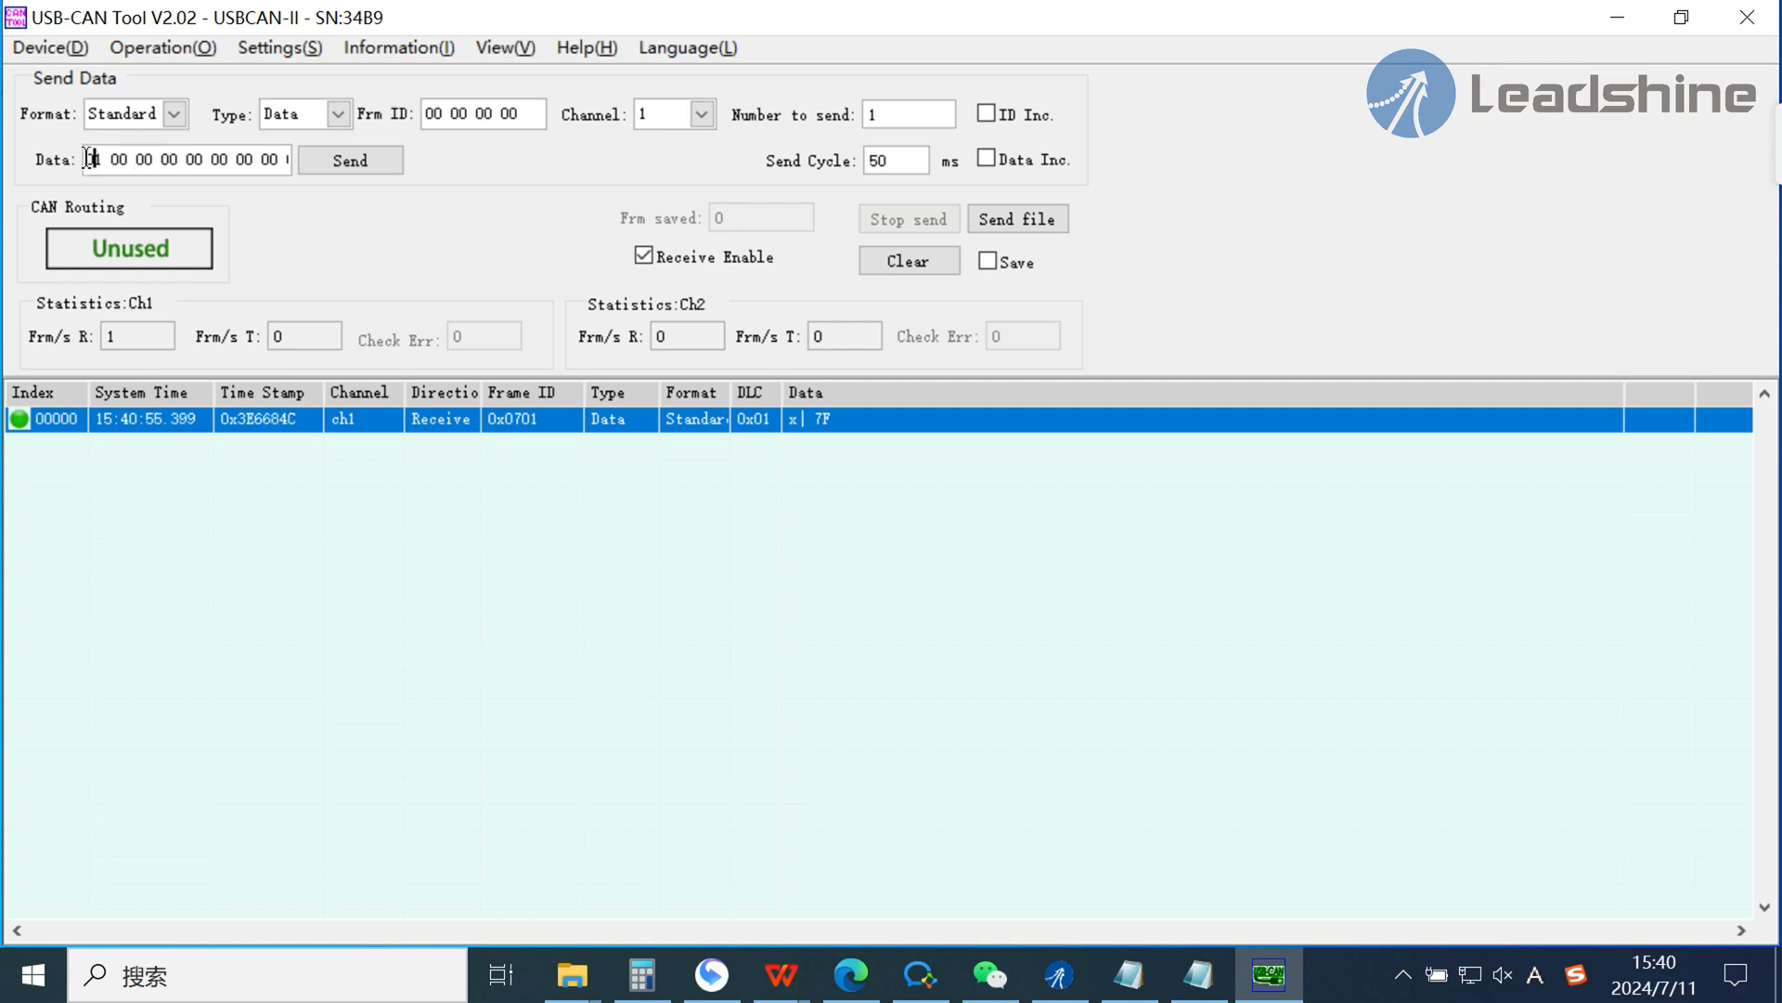
click(350, 159)
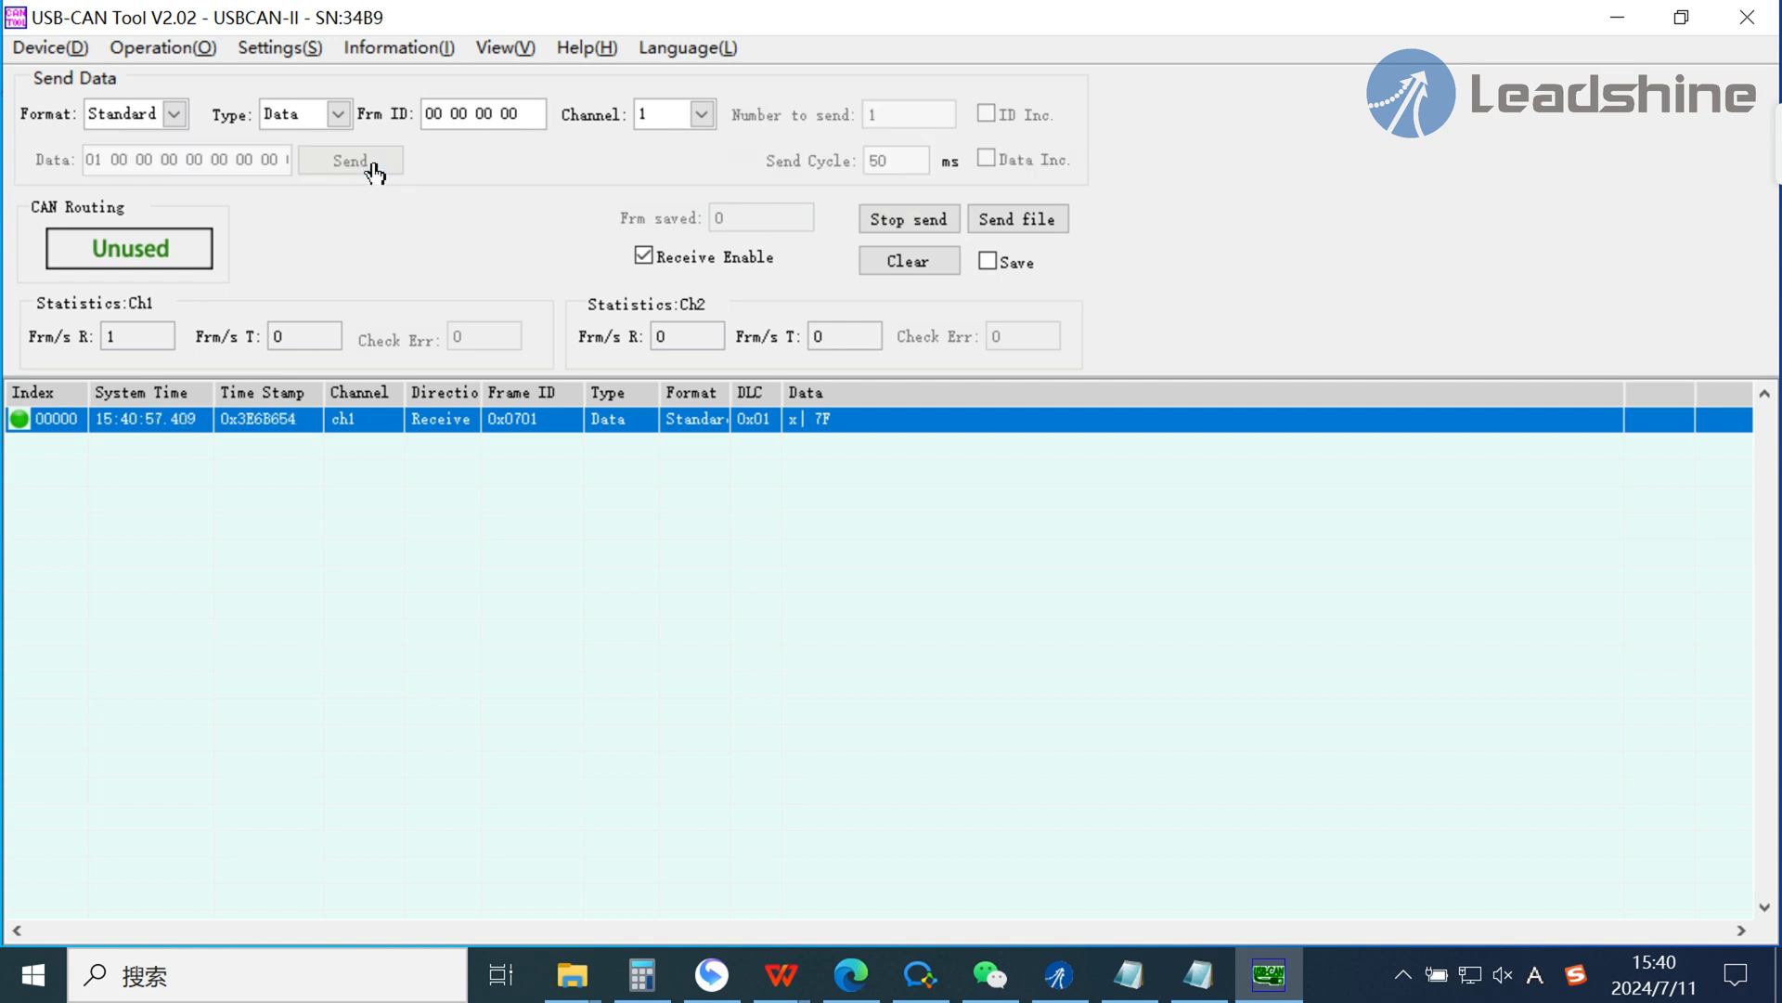
click(350, 159)
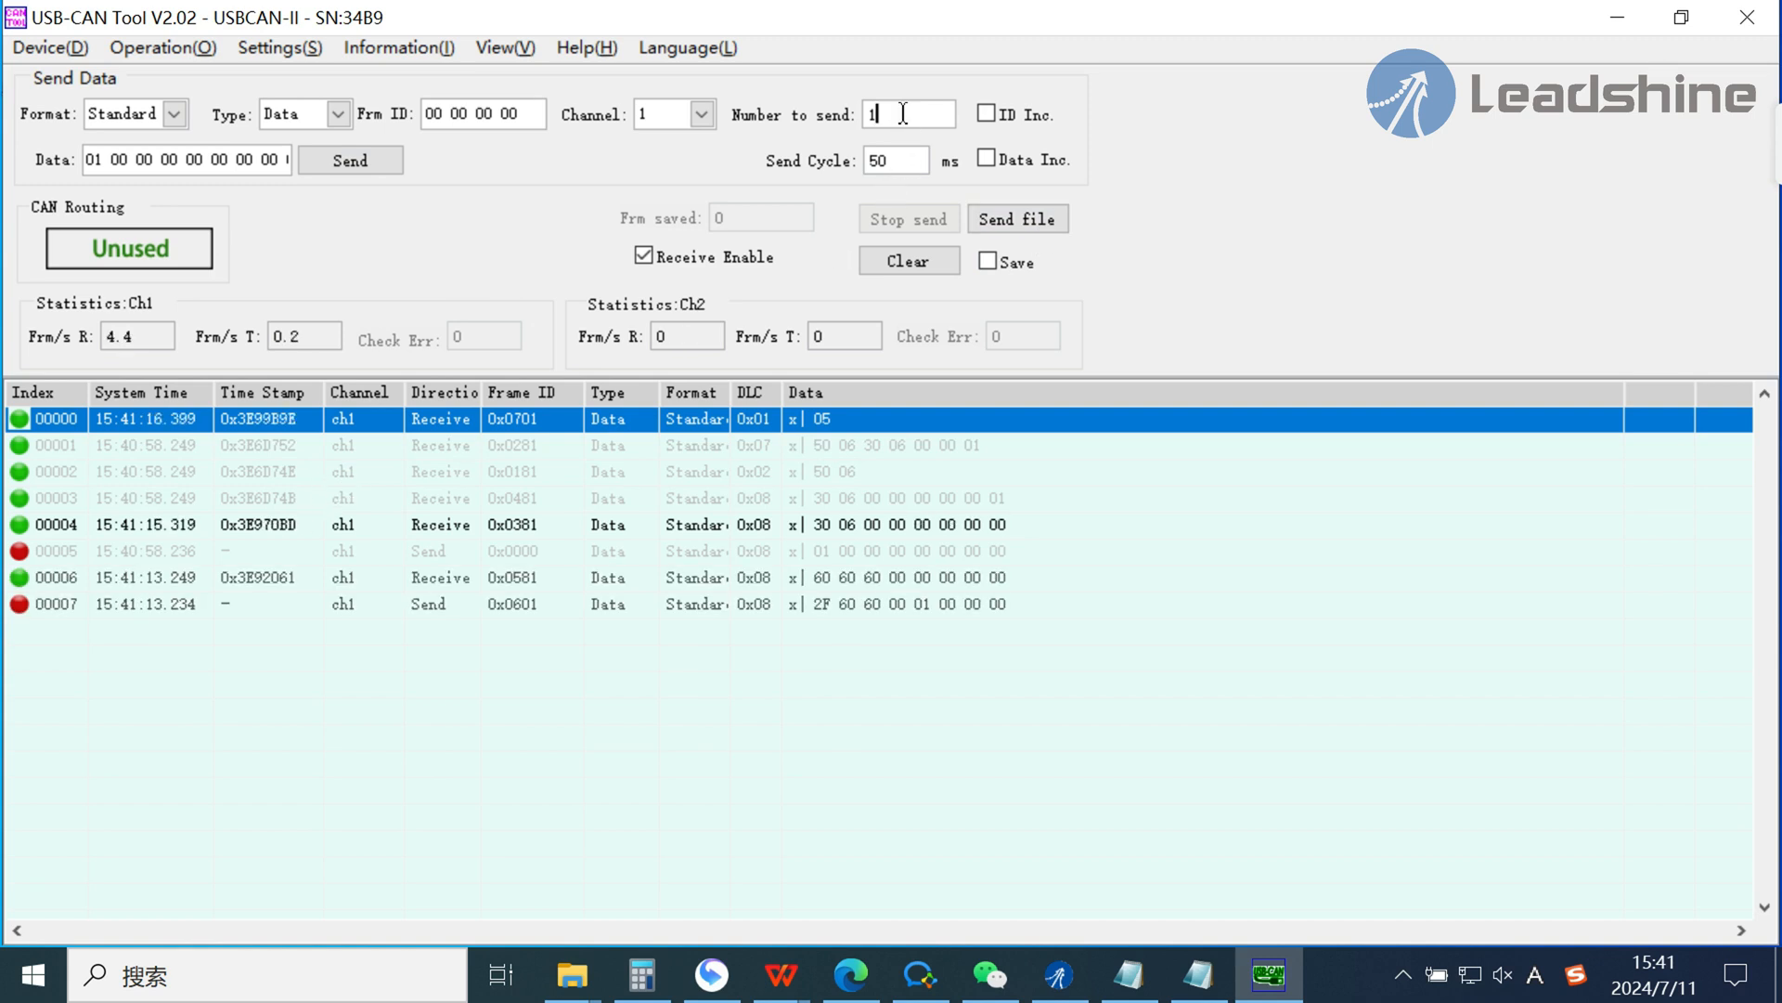
Send the position mode 2 command file with count 10, then the 2B 40 60 00 0F 11 00 00 halt frame
text(0)
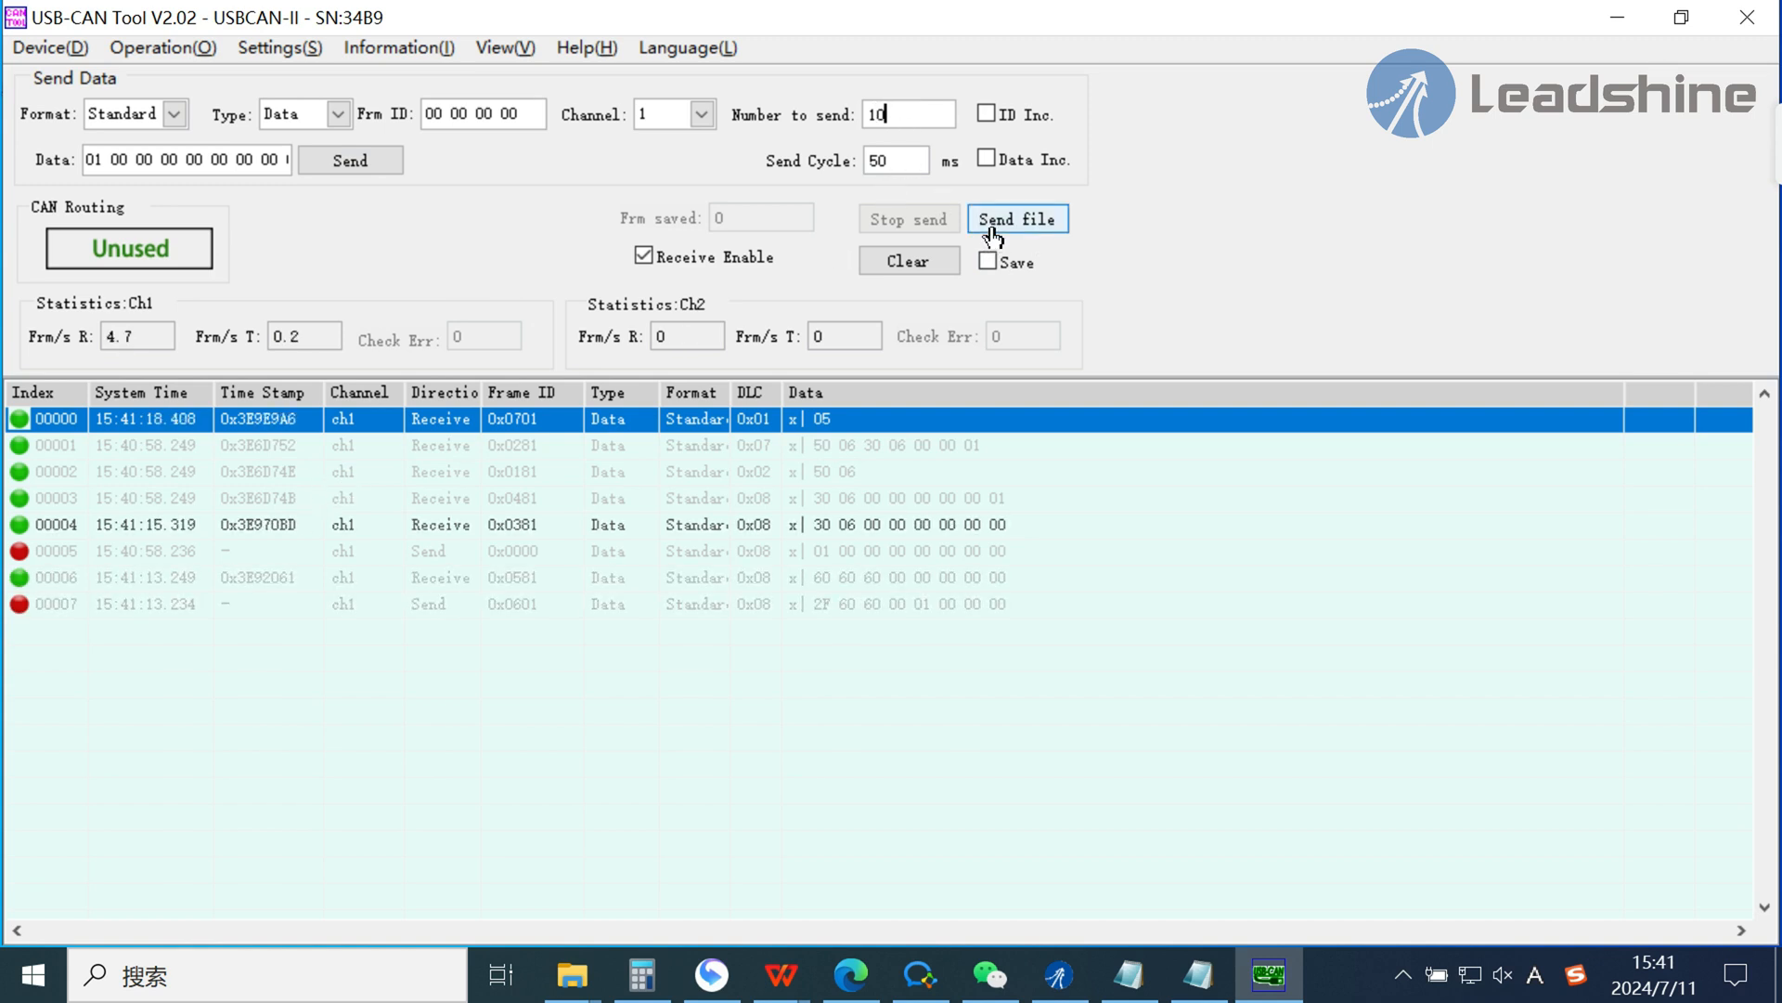
click(1016, 218)
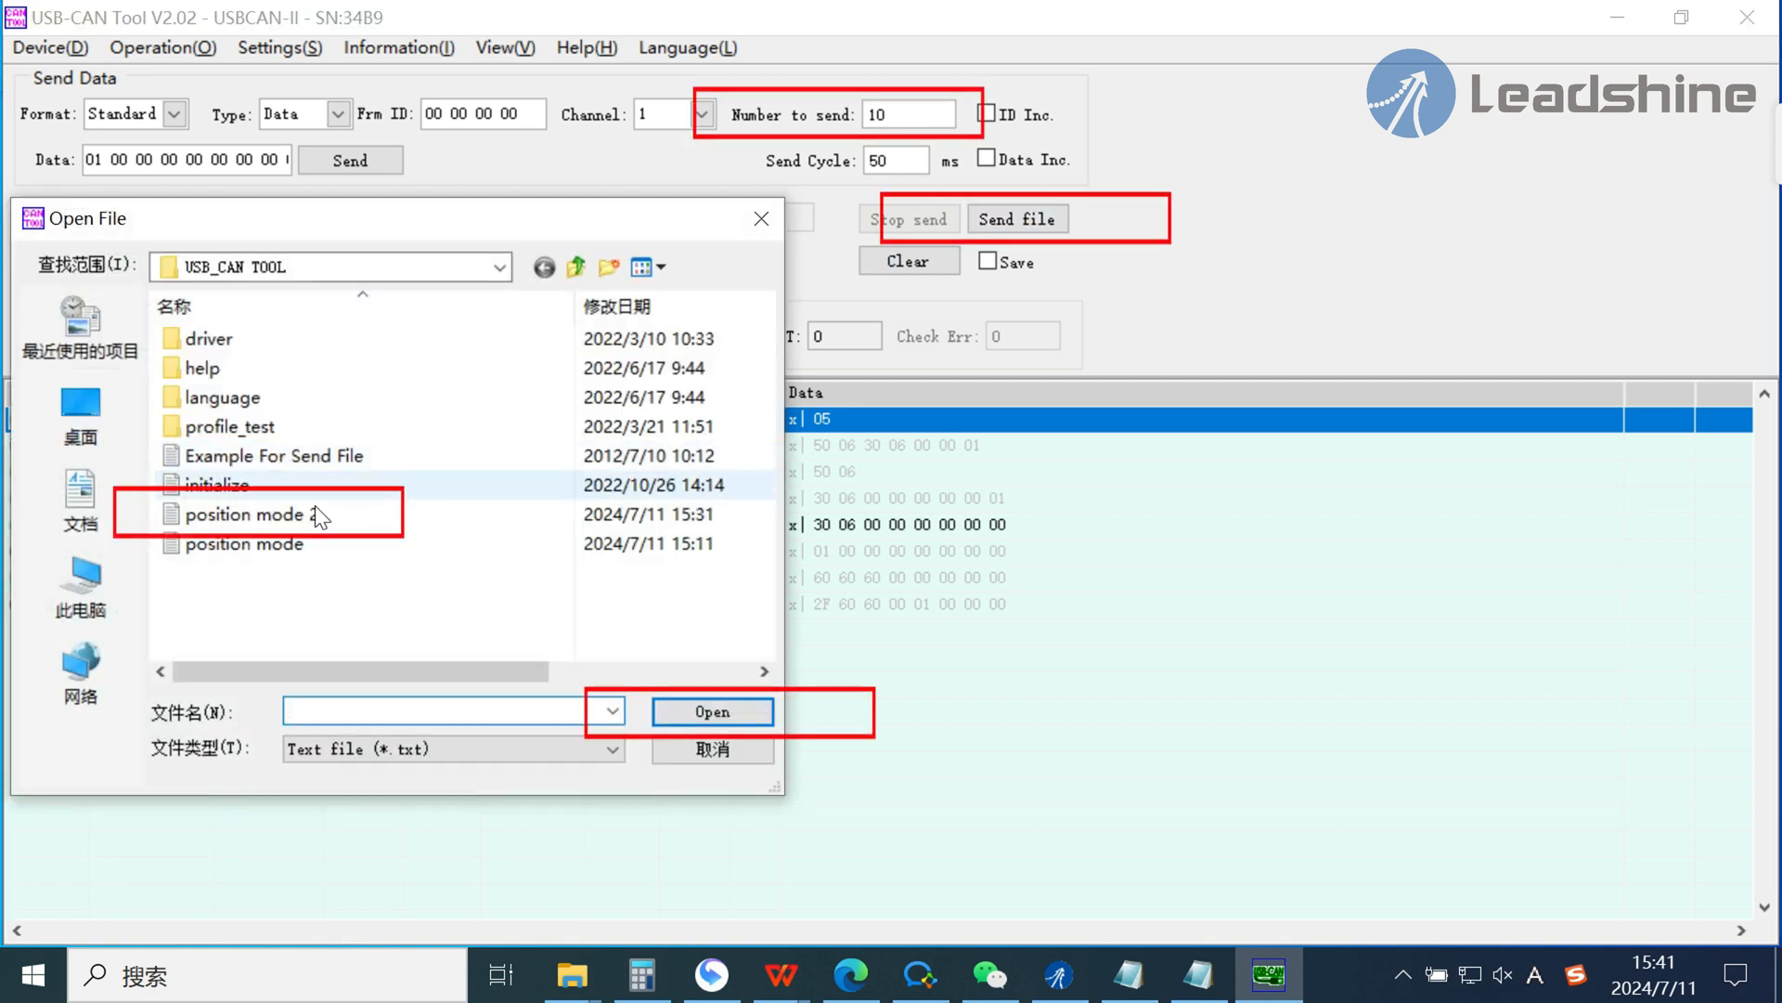
click(244, 514)
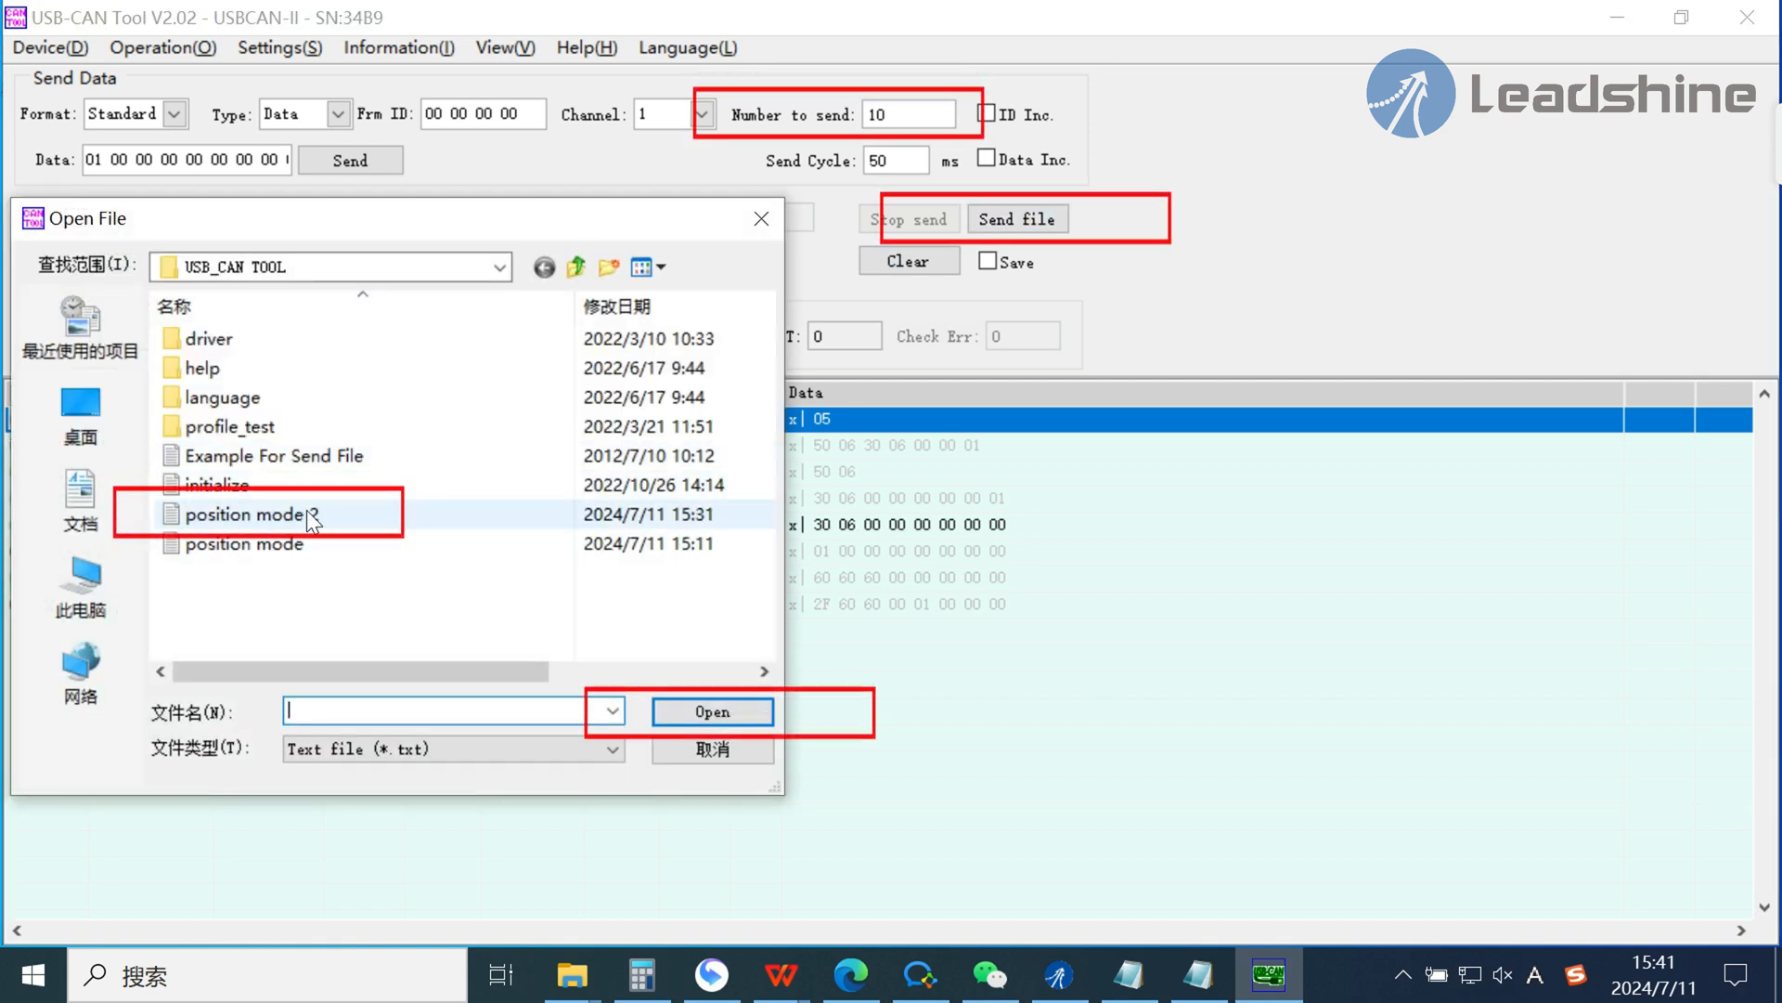
click(713, 710)
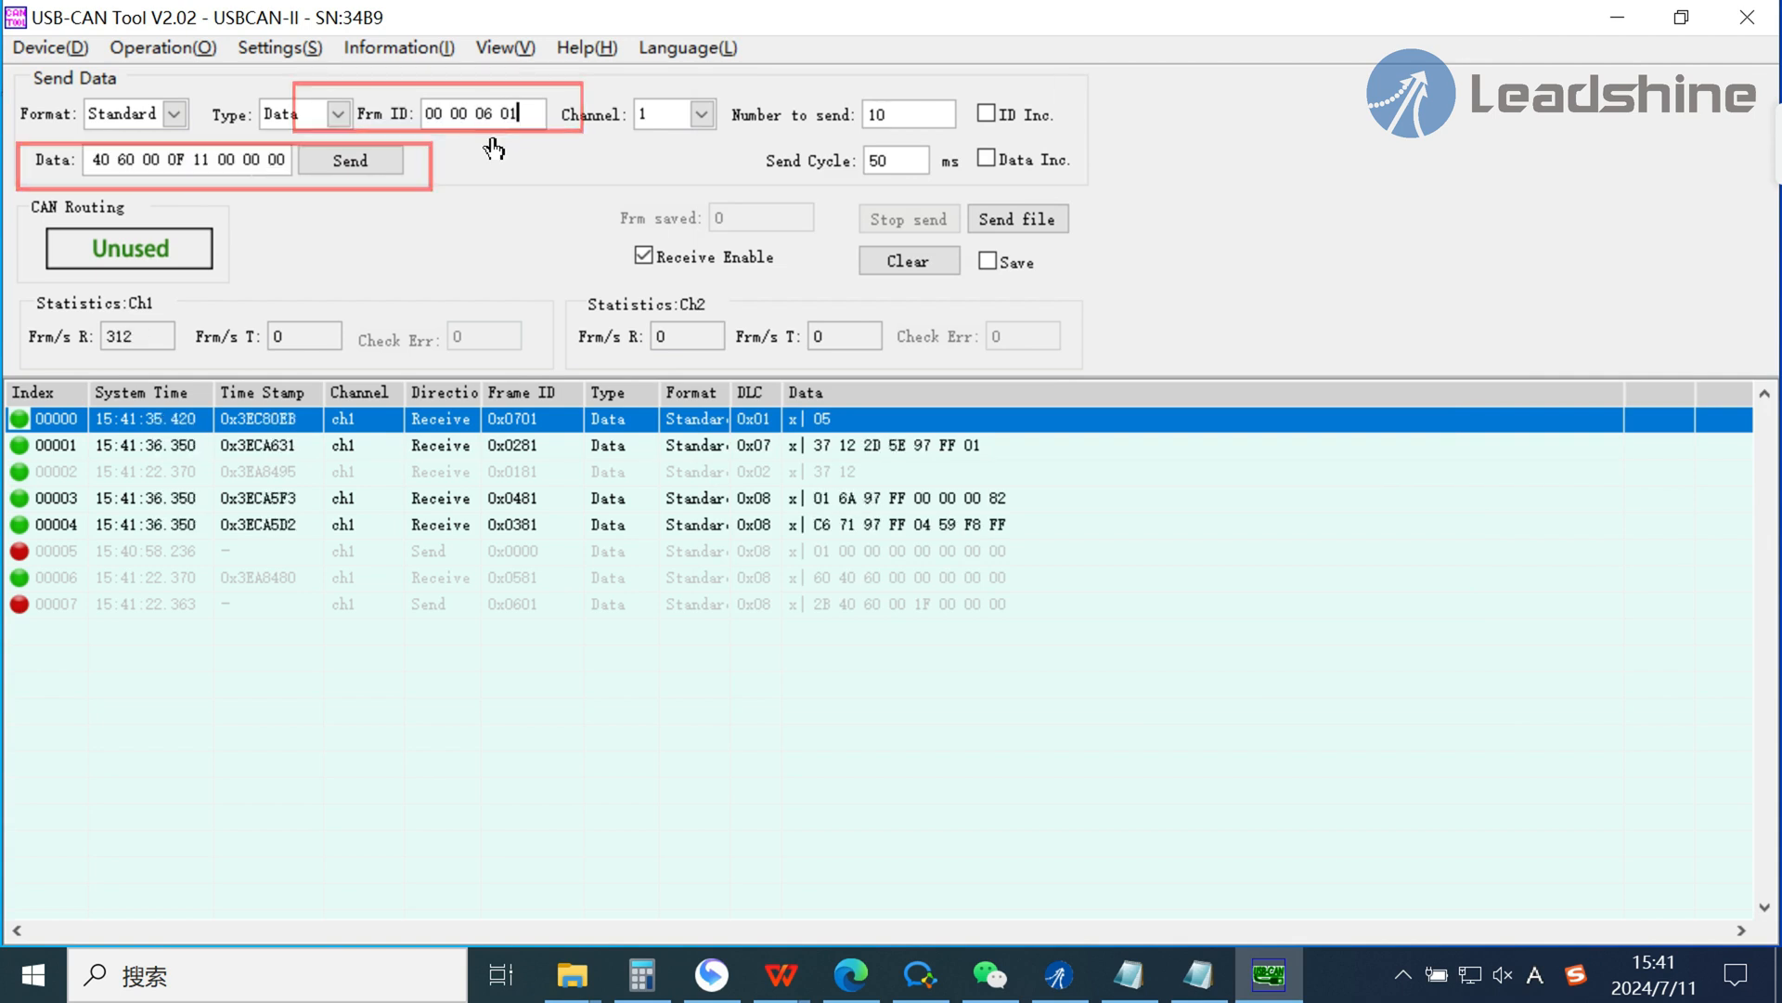
click(1018, 218)
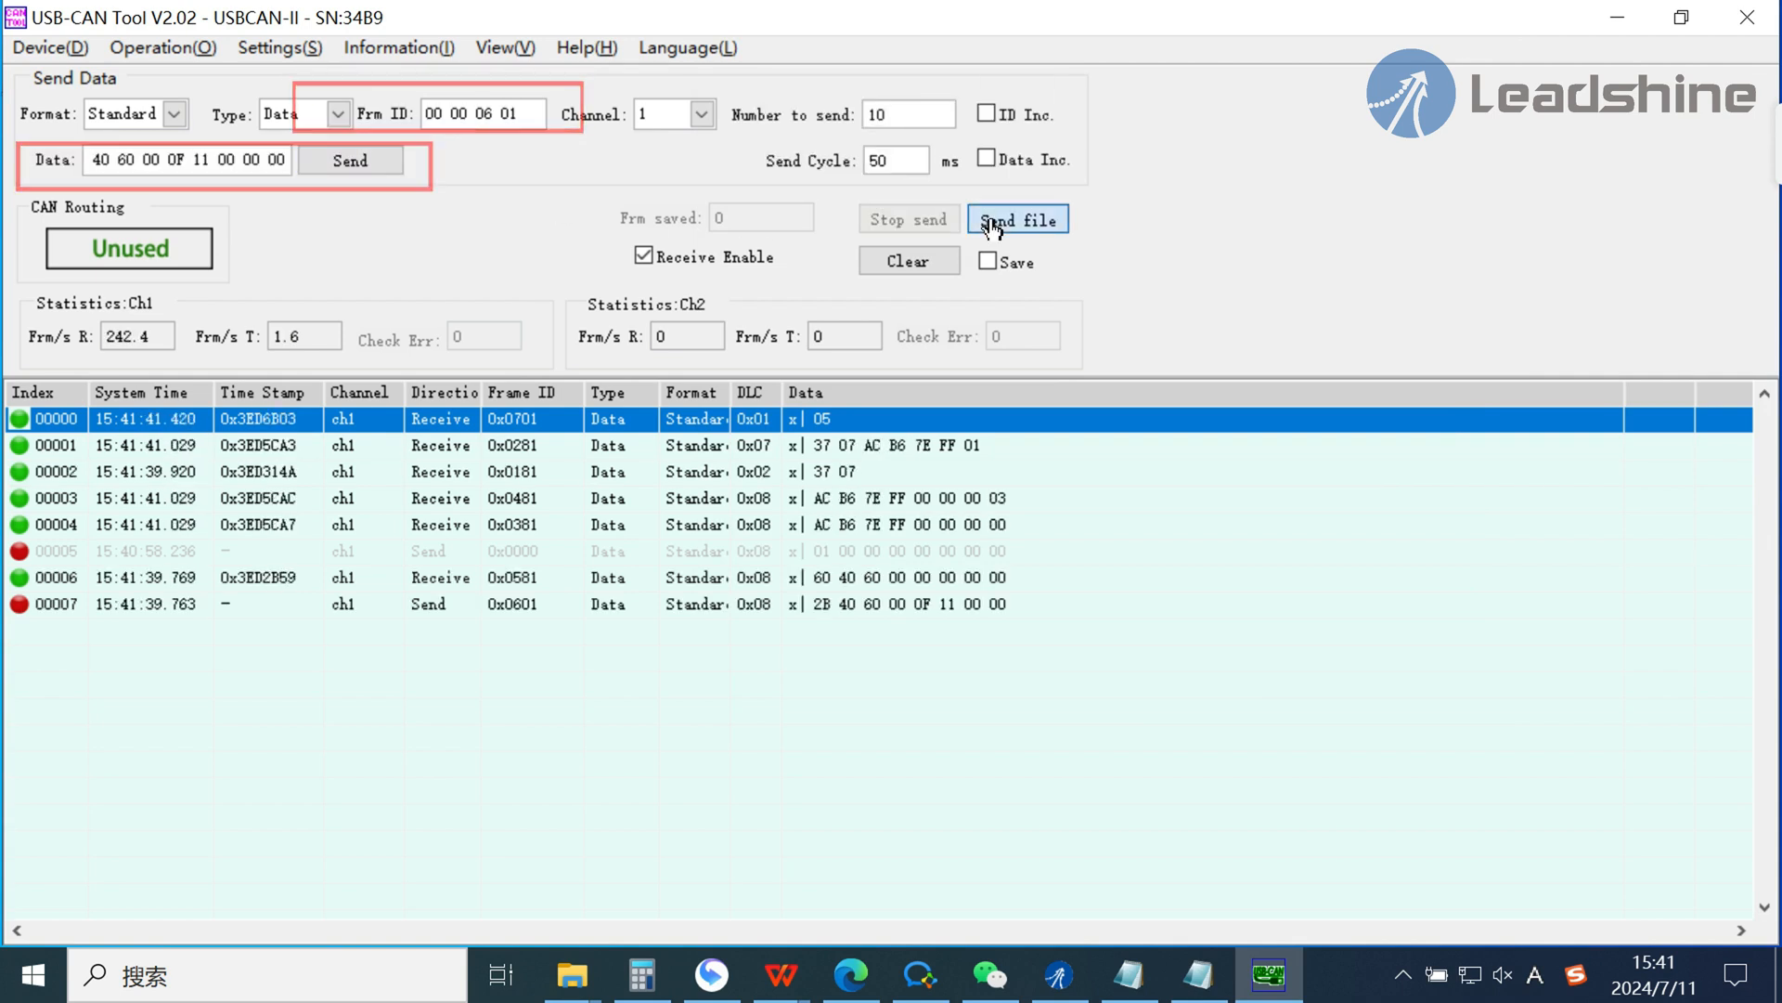